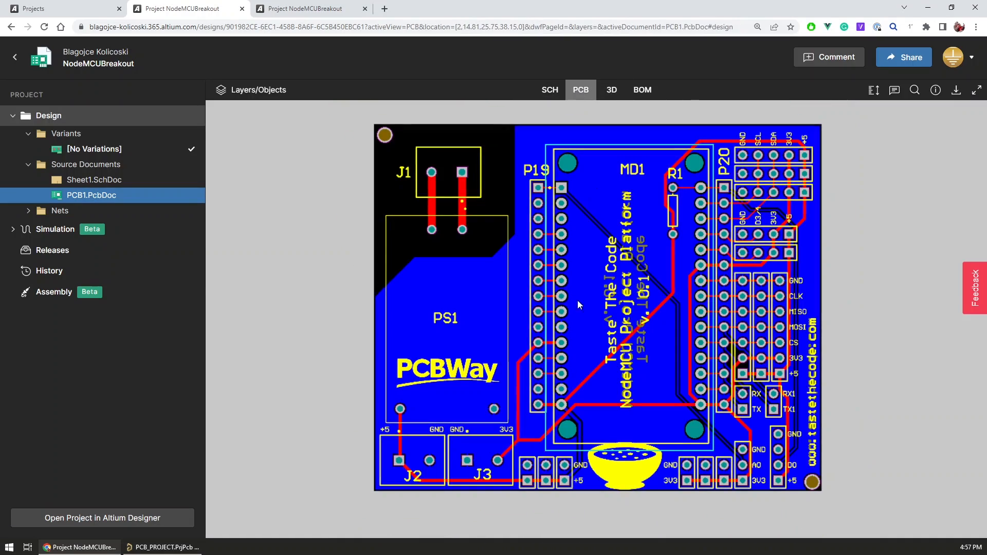
- Show only the top copper layer of NodeMCUBreakout, then switch to Sheet1.SchDoc
{"action": "left_click", "coordinate": [257, 90]}
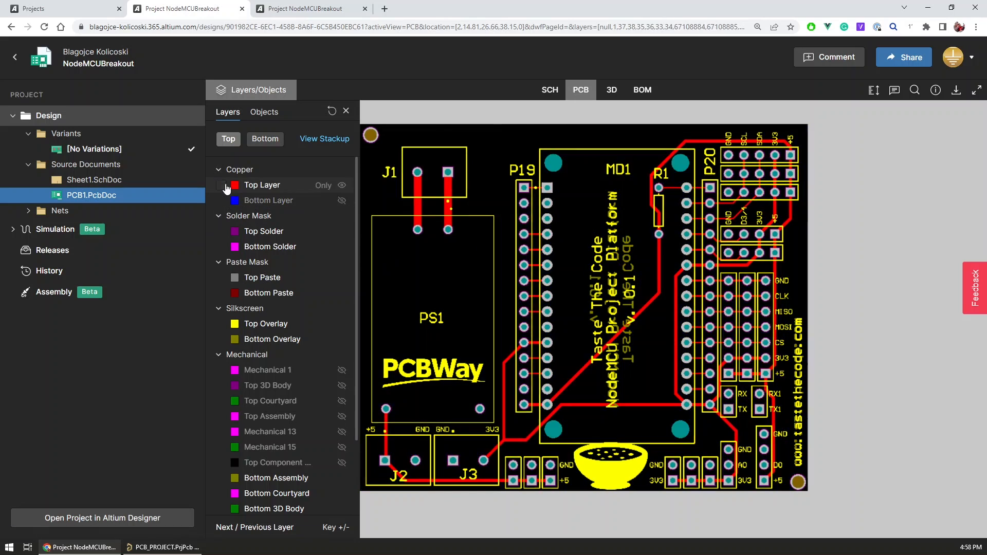
{"action": "left_click", "coordinate": [221, 184]}
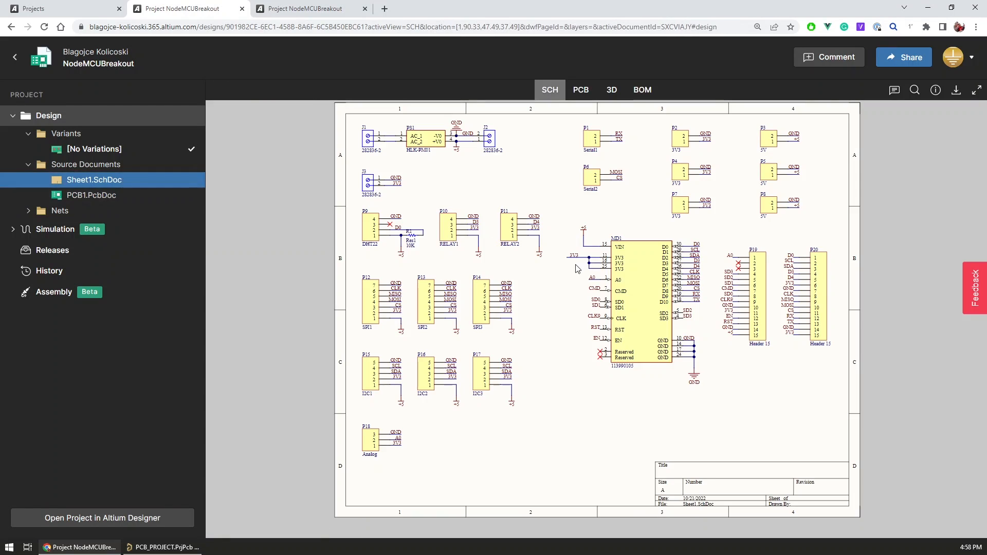
- View the embedded RGB module in schematic, 3D, full-screen board layout and full-screen schematic
{"action": "left_click", "coordinate": [187, 9]}
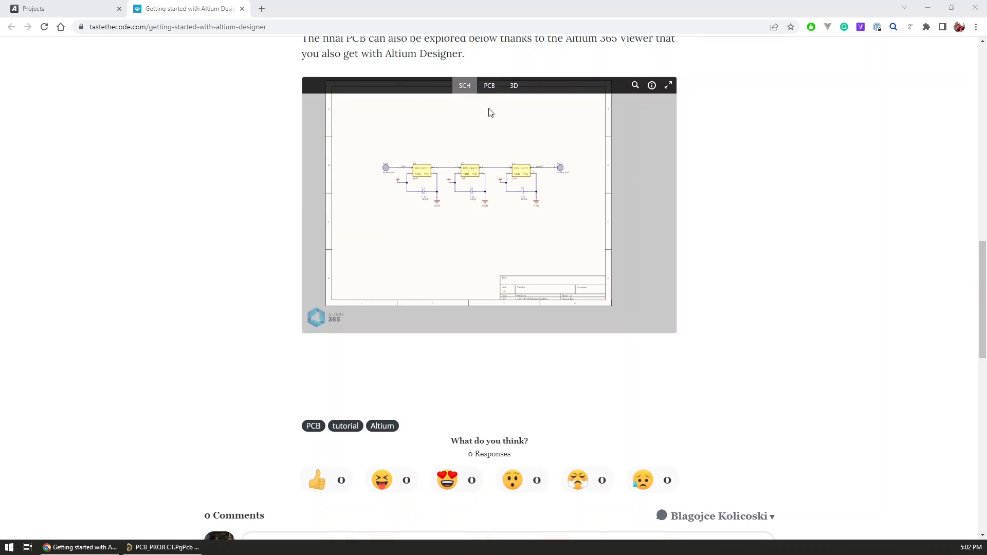
{"action": "left_click", "coordinate": [514, 85]}
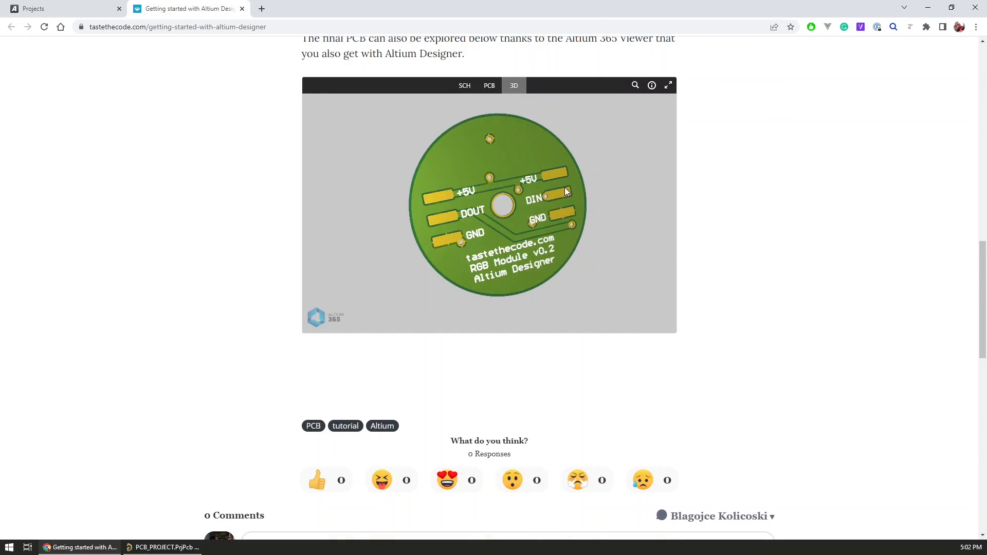
{"action": "left_click", "coordinate": [668, 85]}
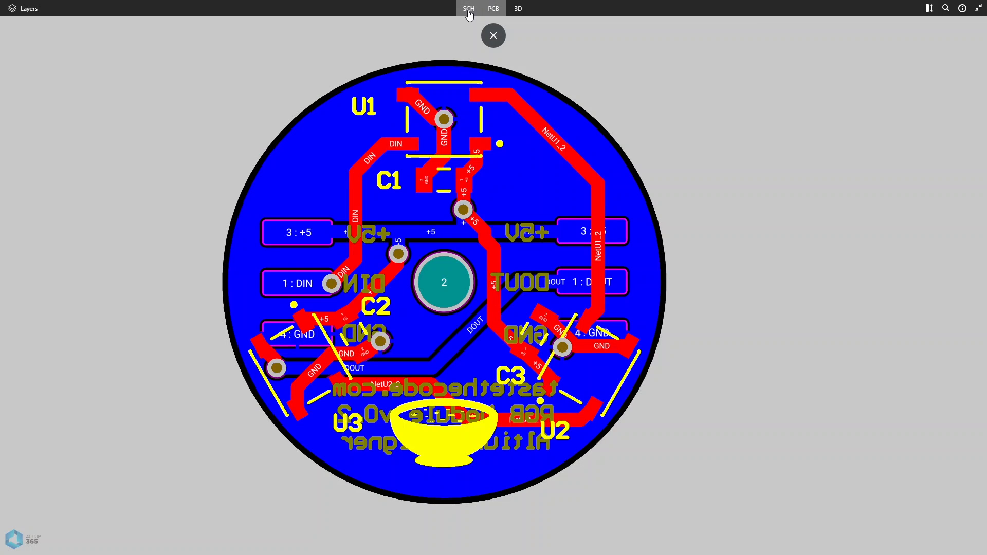
{"action": "left_click", "coordinate": [469, 9]}
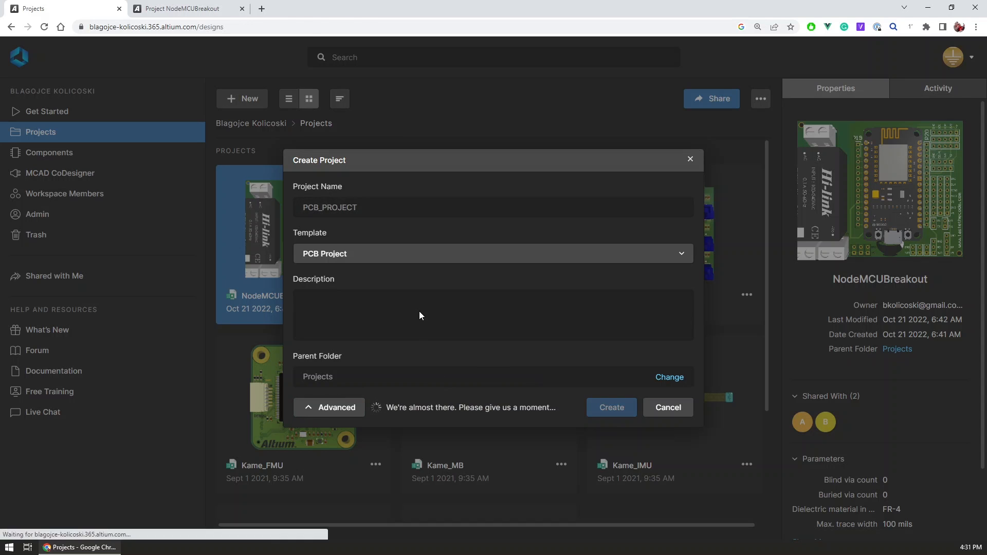
- Create PCB_PROJECT and refresh its history to show the commit adding Sheet1.SchDoc
{"action": "left_click", "coordinate": [609, 407]}
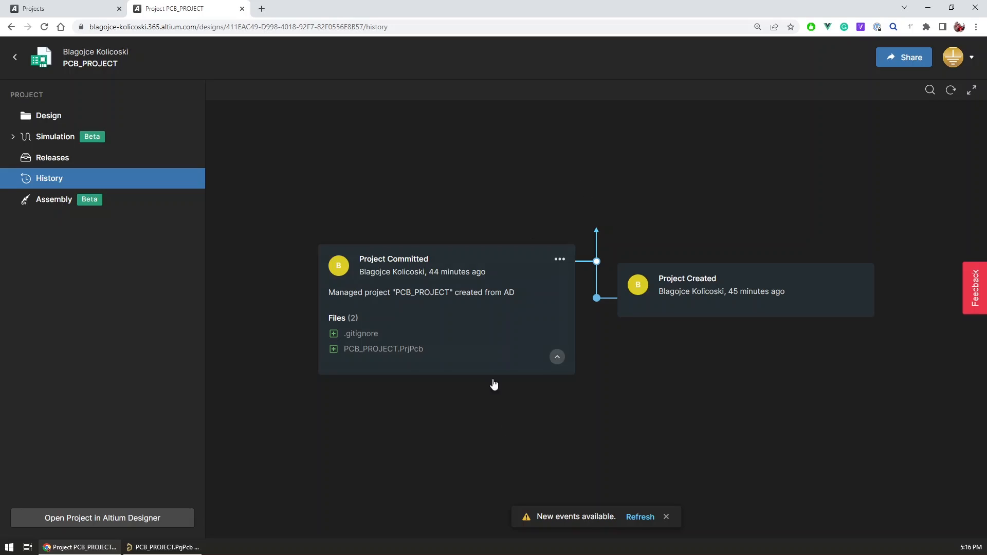
{"action": "left_click", "coordinate": [639, 516]}
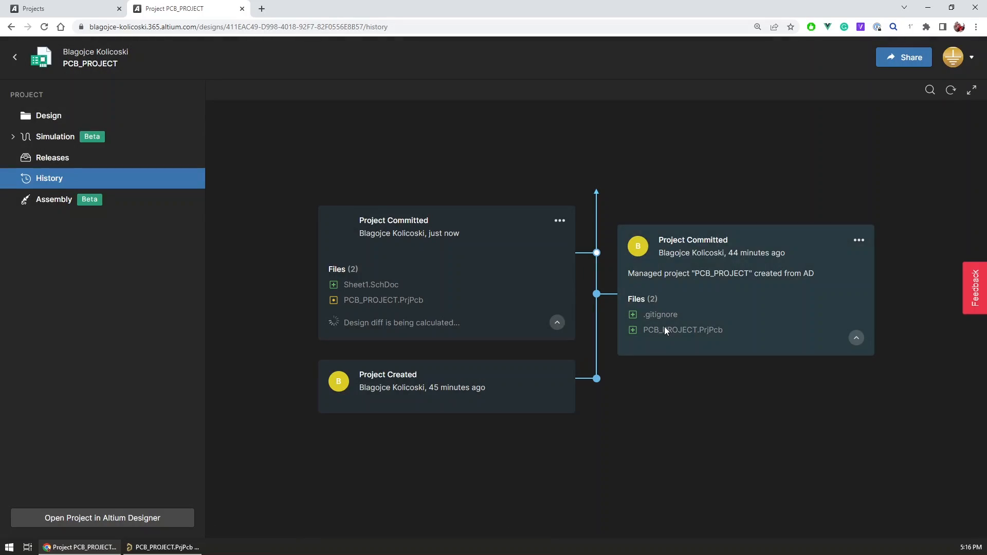